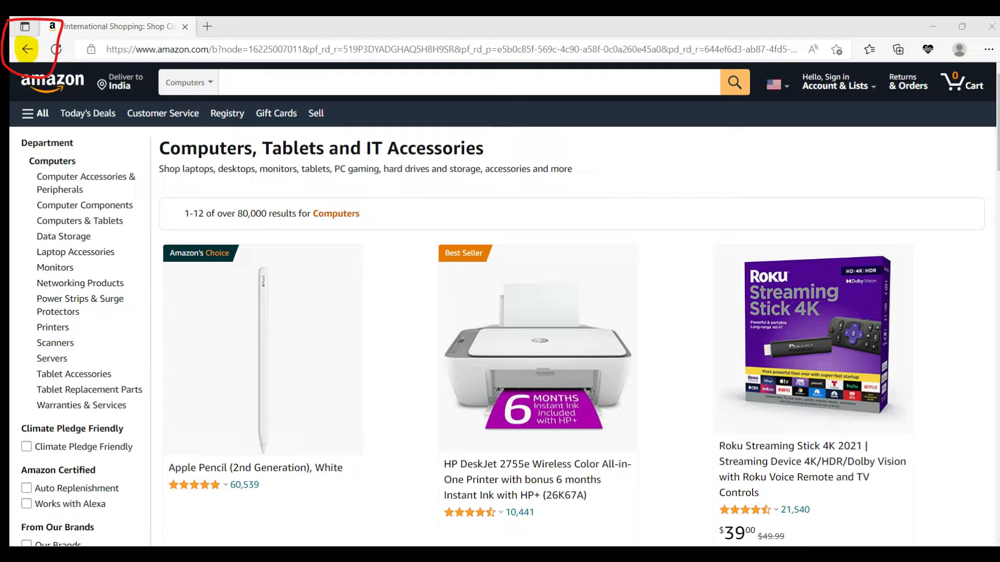
# Step: Return from the Apple Watch page to the Apple homepage via the Apple logo, showing the MacBook Pro 13" promo
pyautogui.click(25, 49)
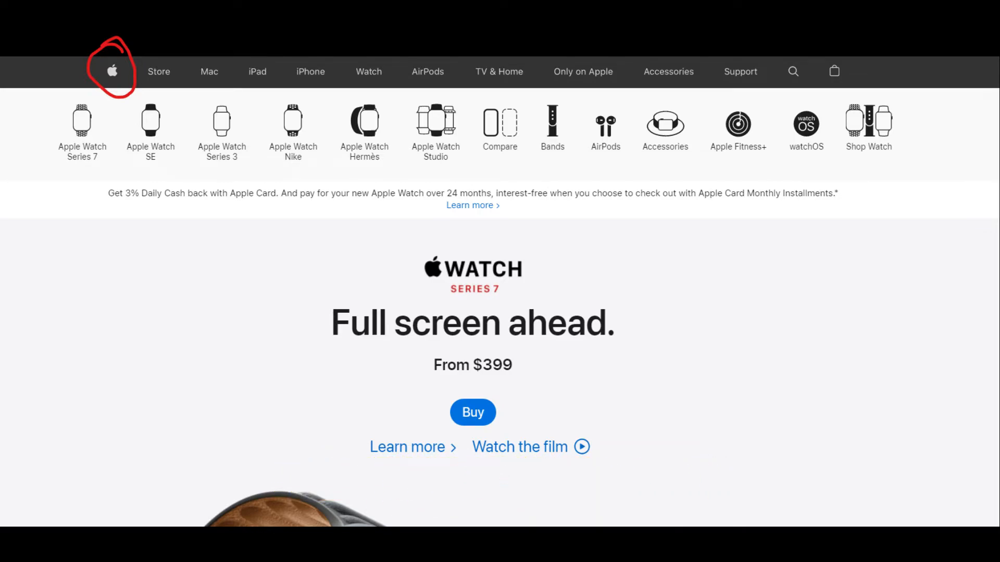
pyautogui.click(112, 72)
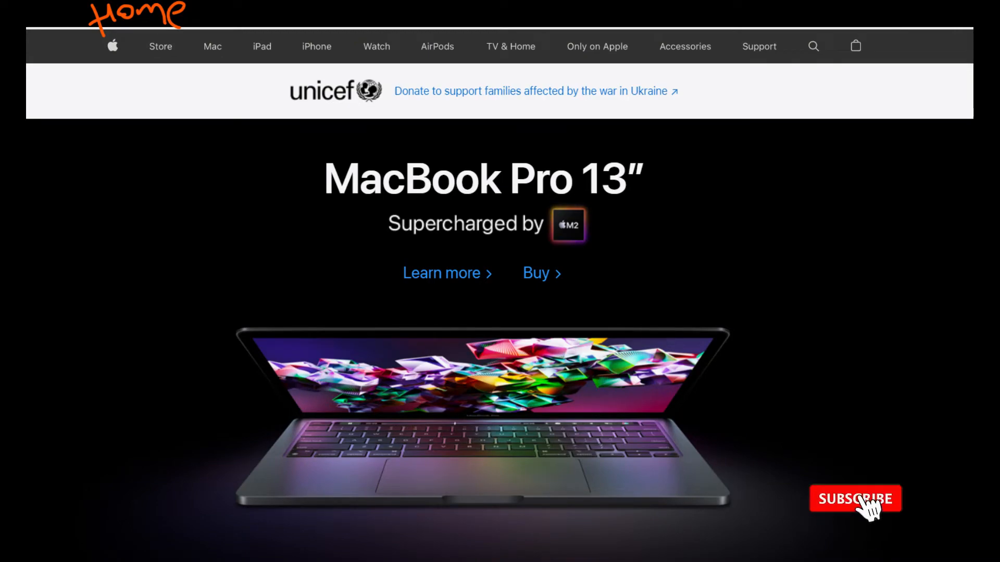
pyautogui.click(854, 499)
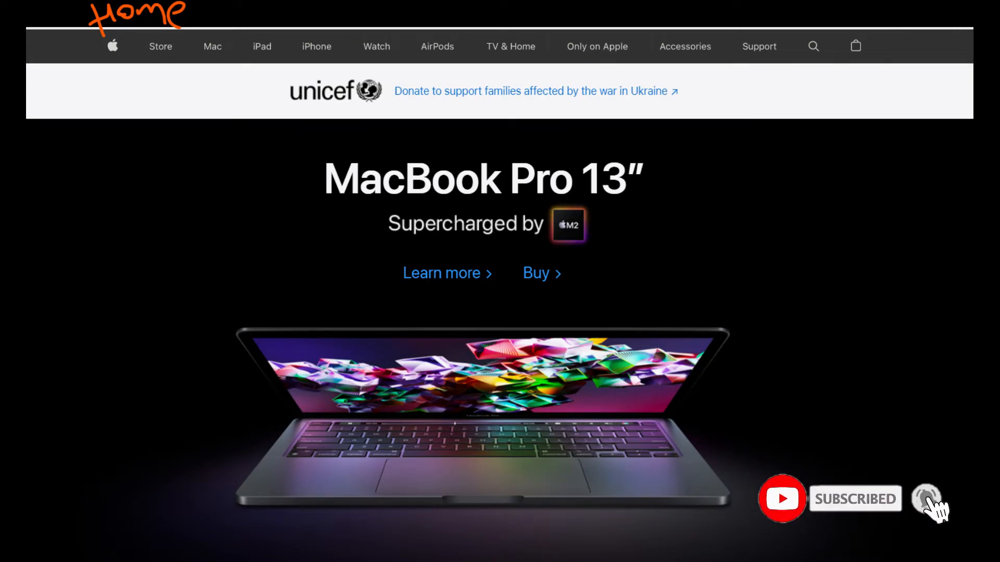